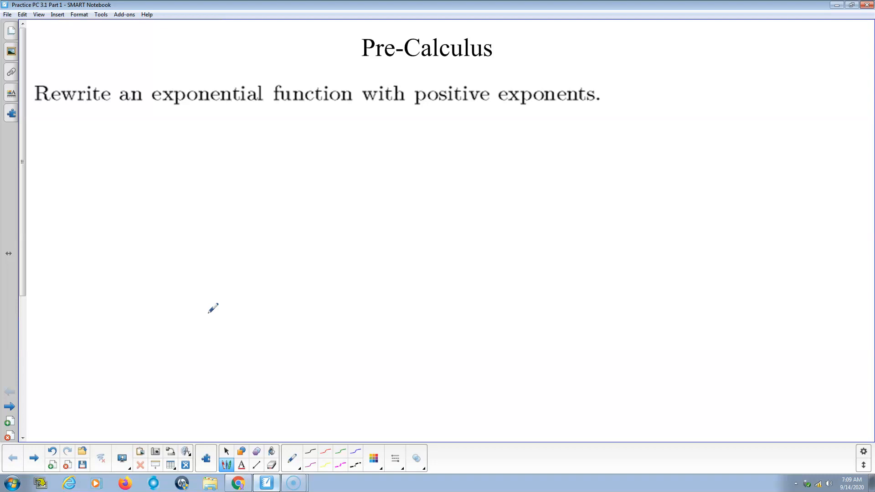
pyautogui.moveTo(68, 117)
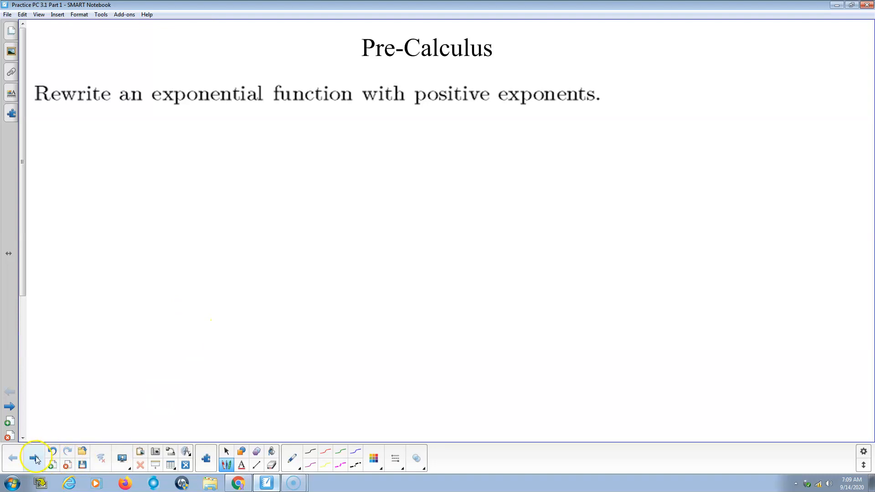
# - Go to problem 2 and mark the product-of-powers rule with a blue arrow
pyautogui.click(35, 457)
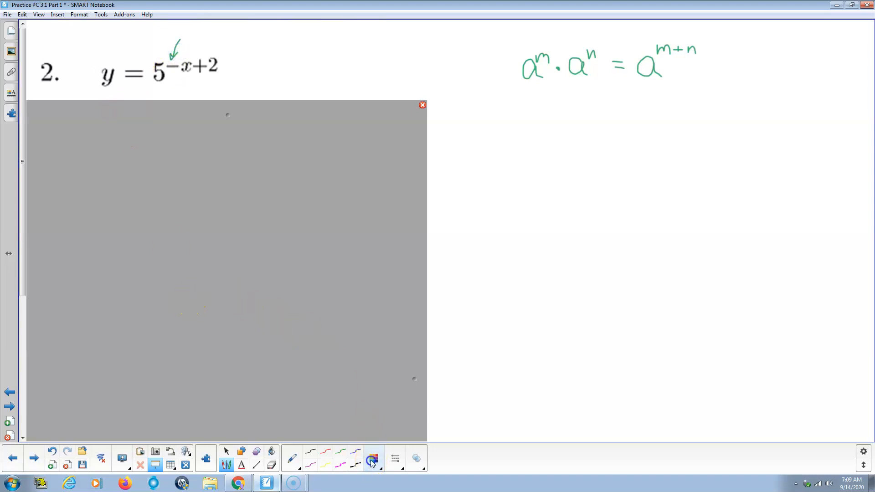
pyautogui.click(372, 458)
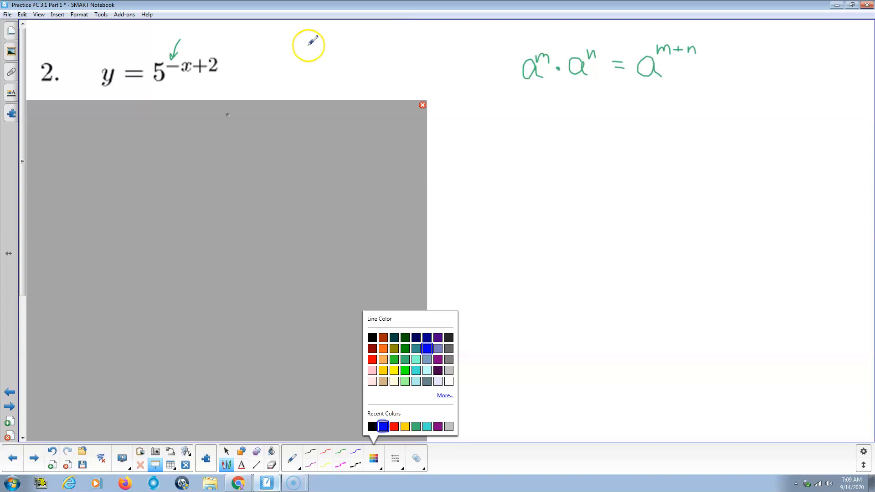
pyautogui.moveTo(308, 45); pyautogui.dragTo(187, 61)
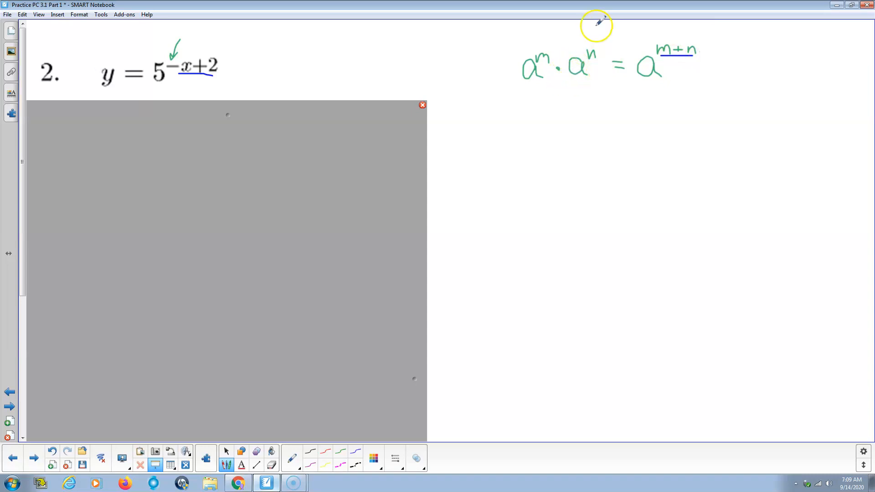
pyautogui.moveTo(558, 104); pyautogui.dragTo(636, 89)
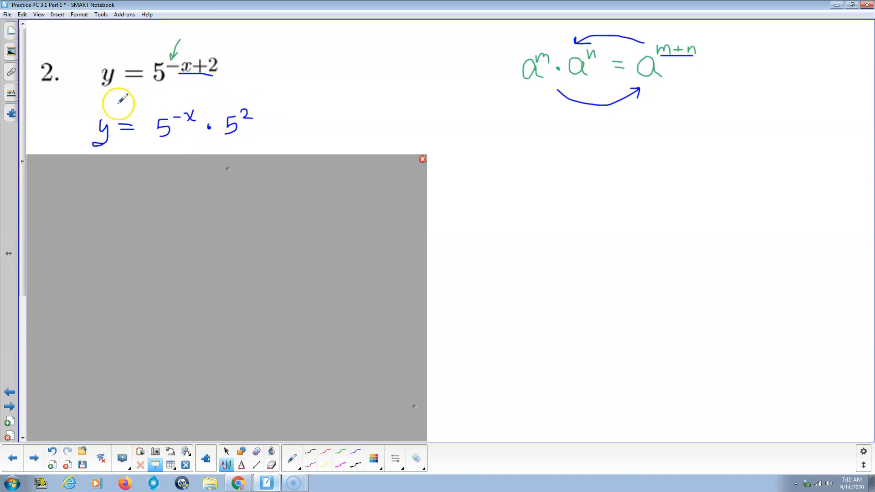
pyautogui.moveTo(181, 109)
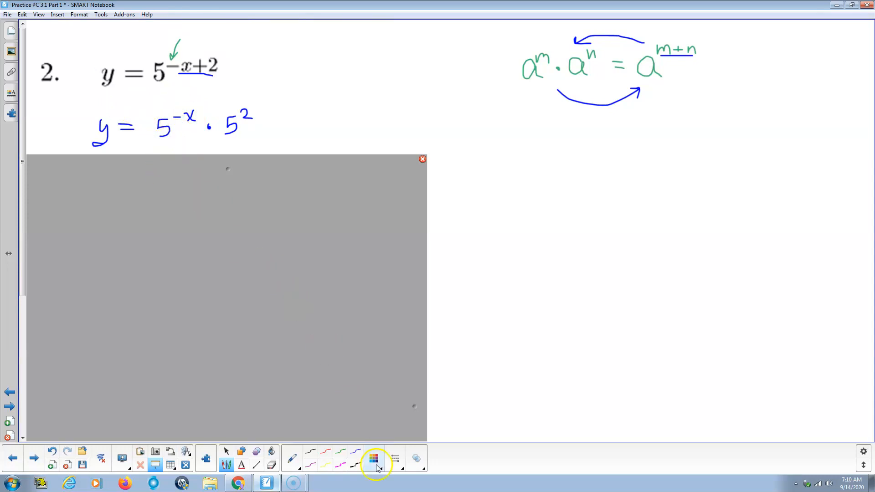
# - In gray ink, rewrite 5^(−x) as 1/5^x toward the boxed answer 25/5^x
pyautogui.click(373, 459)
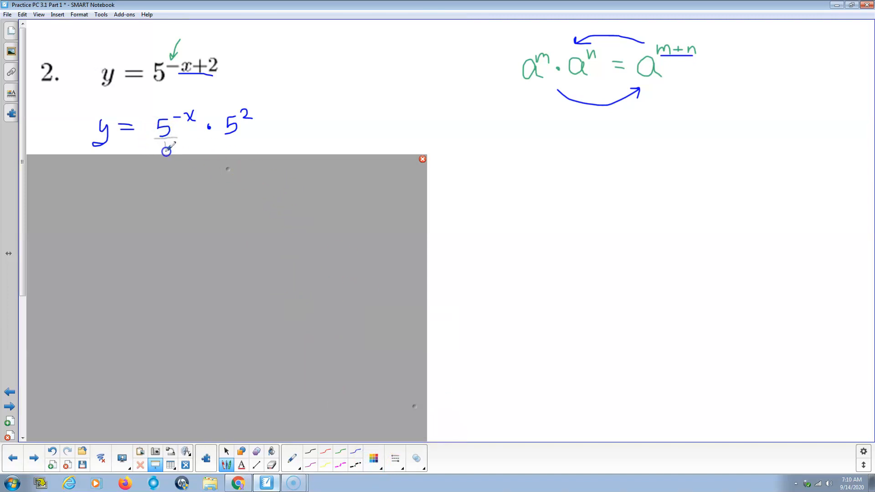
pyautogui.moveTo(227, 159); pyautogui.dragTo(227, 254)
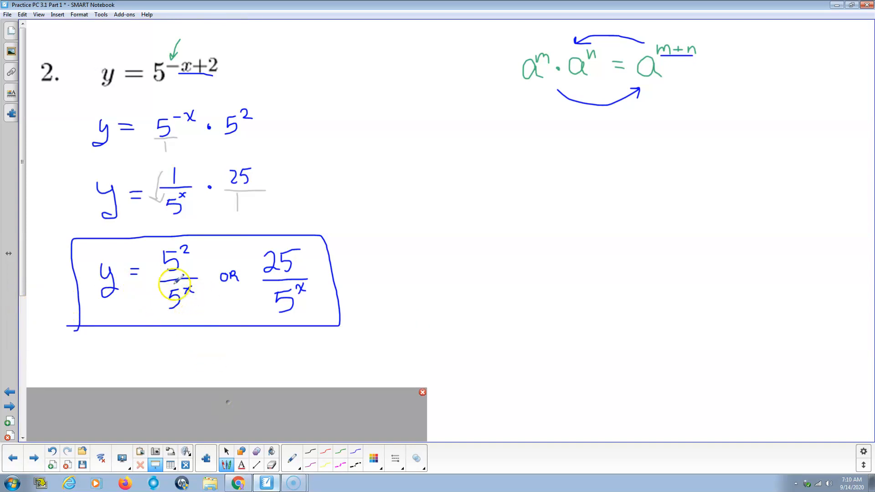
pyautogui.moveTo(176, 285); pyautogui.dragTo(176, 252)
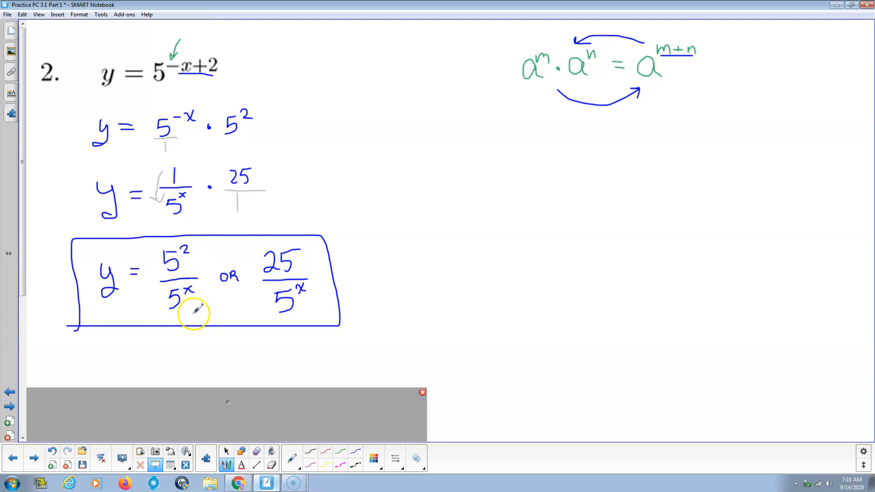
pyautogui.moveTo(433, 433)
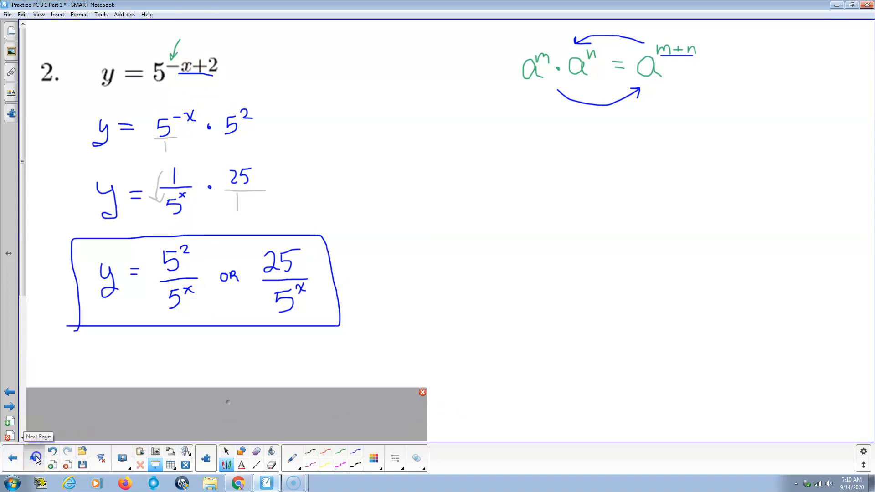
# - Advance to problem 5 and sketch a gray arrow flipping 2/3 to 3/2
pyautogui.click(35, 457)
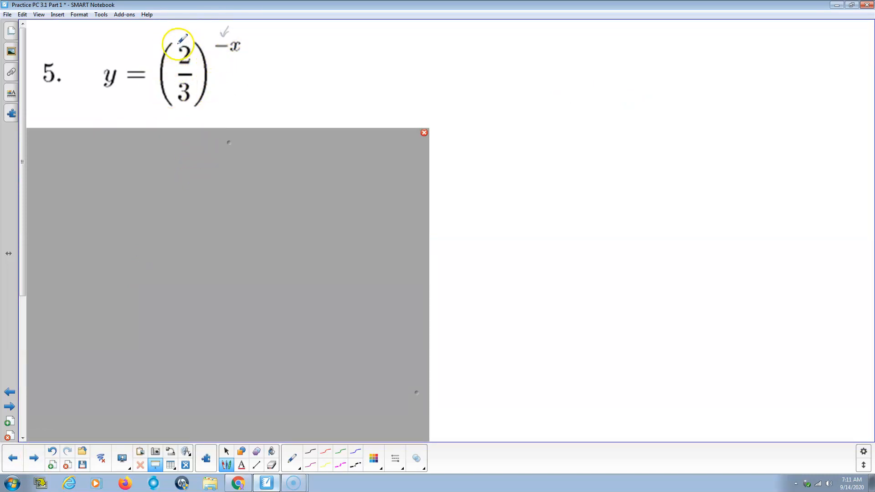
pyautogui.moveTo(177, 42); pyautogui.dragTo(177, 84)
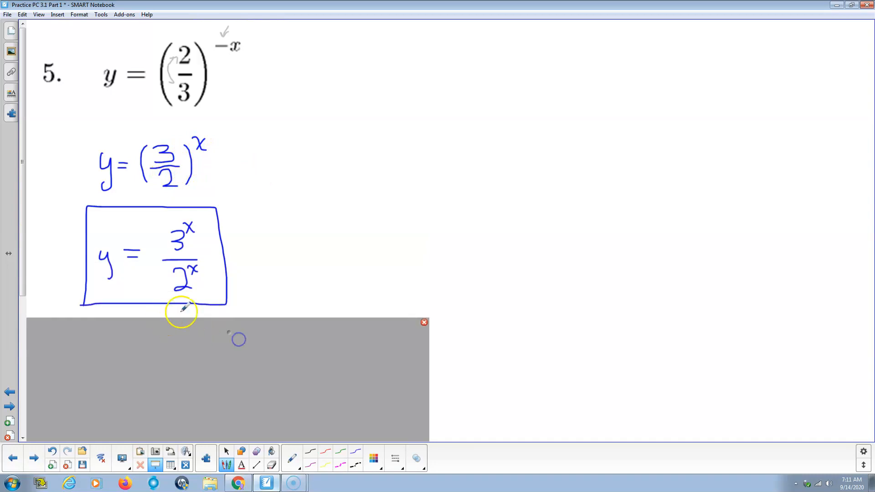
pyautogui.moveTo(261, 346)
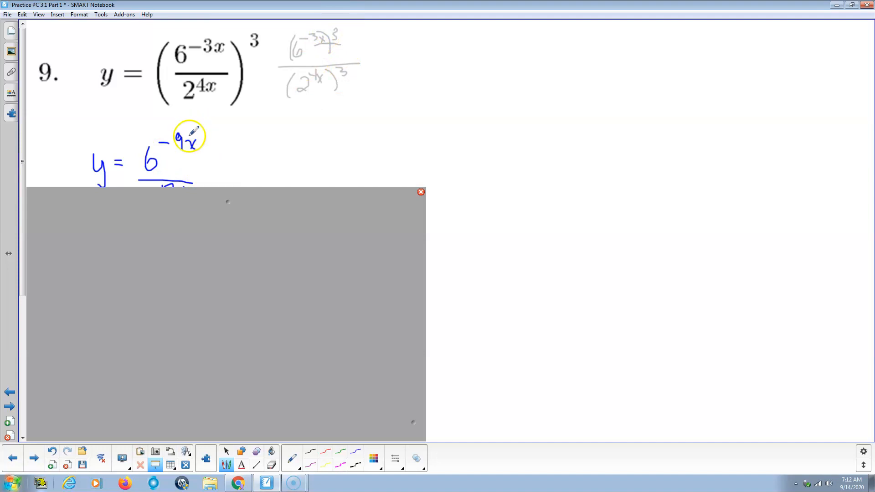
pyautogui.moveTo(298, 89)
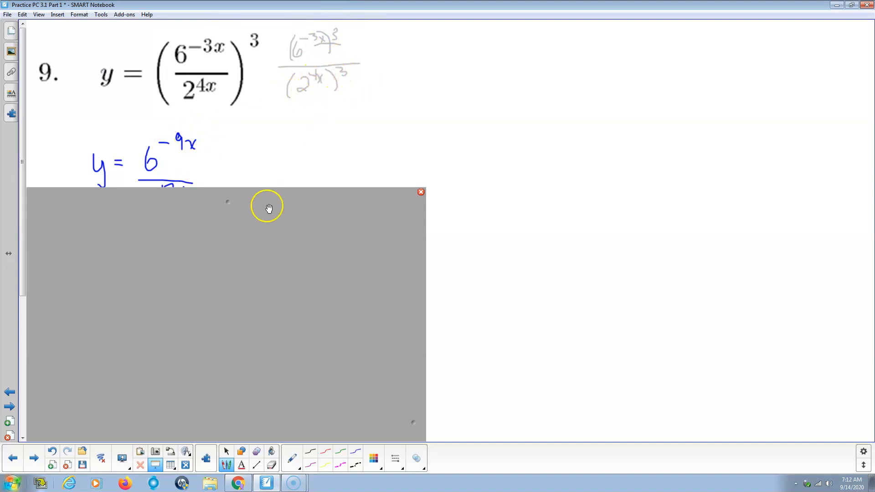
# - Pull the screen shade down to uncover more of the problem 9 work
pyautogui.moveTo(268, 206); pyautogui.dragTo(198, 246)
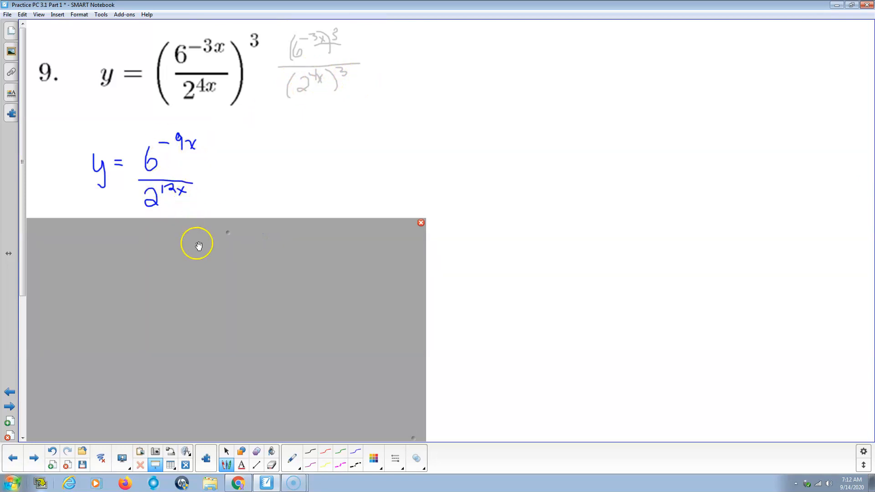